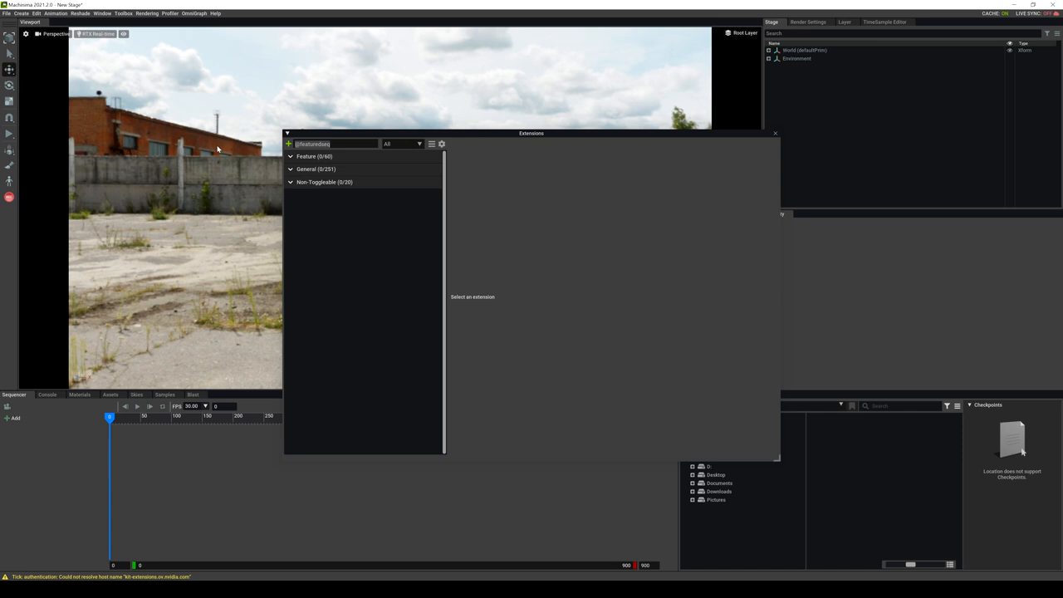
Step: Close the Extensions manager to reveal the industrial-yard stage and empty sequencer
left_click(101, 13)
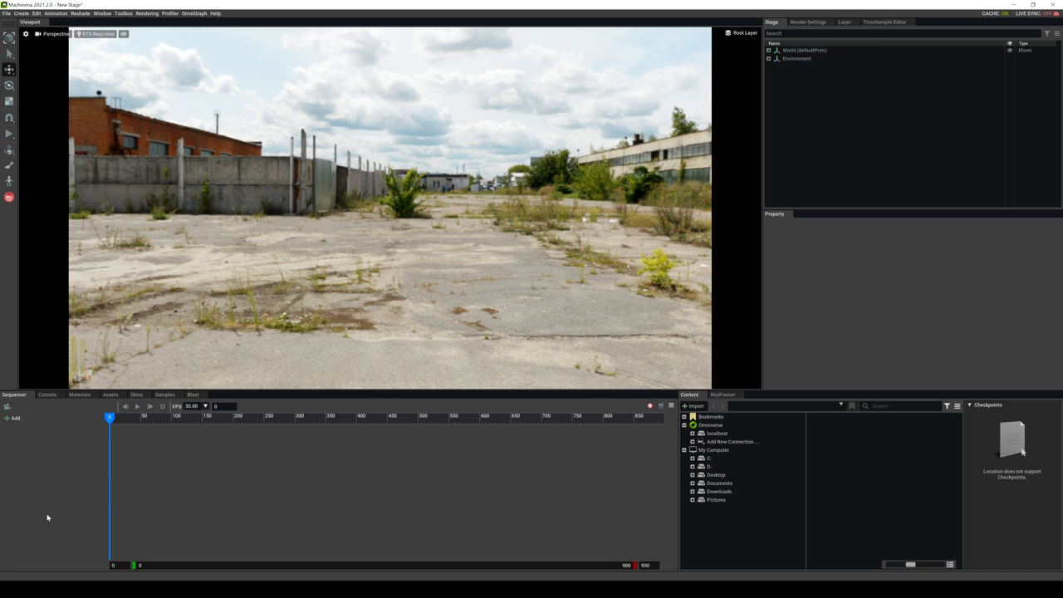
mouse_move(8, 405)
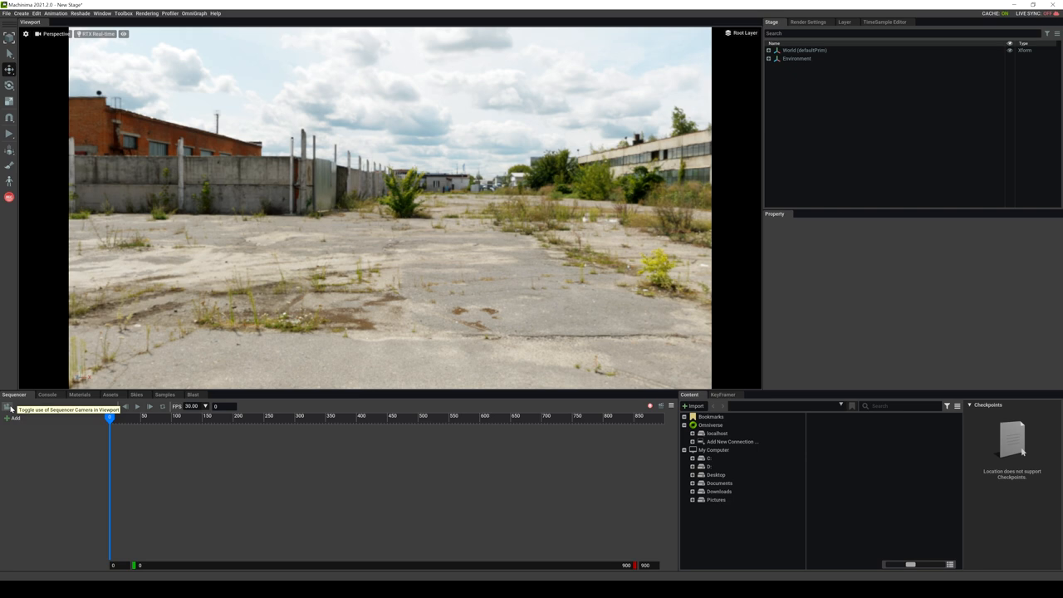
mouse_move(137, 406)
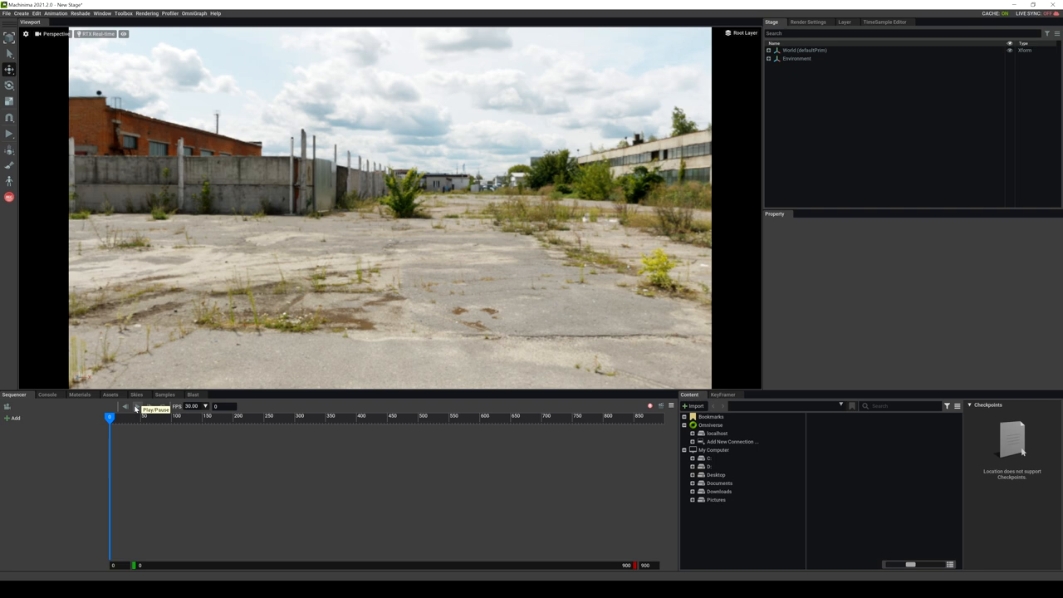
left_click(205, 406)
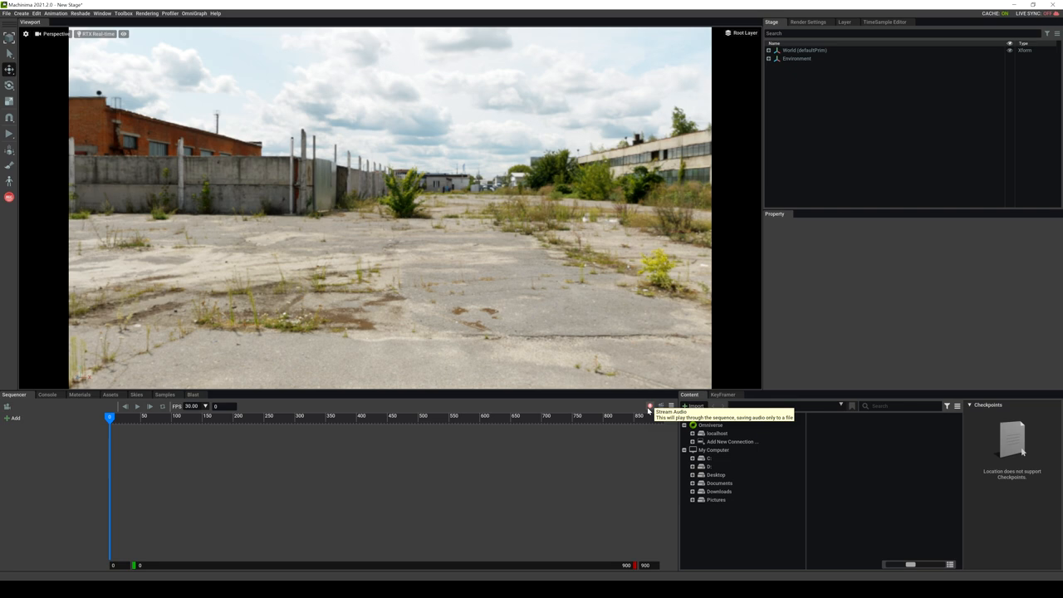
left_click(146, 13)
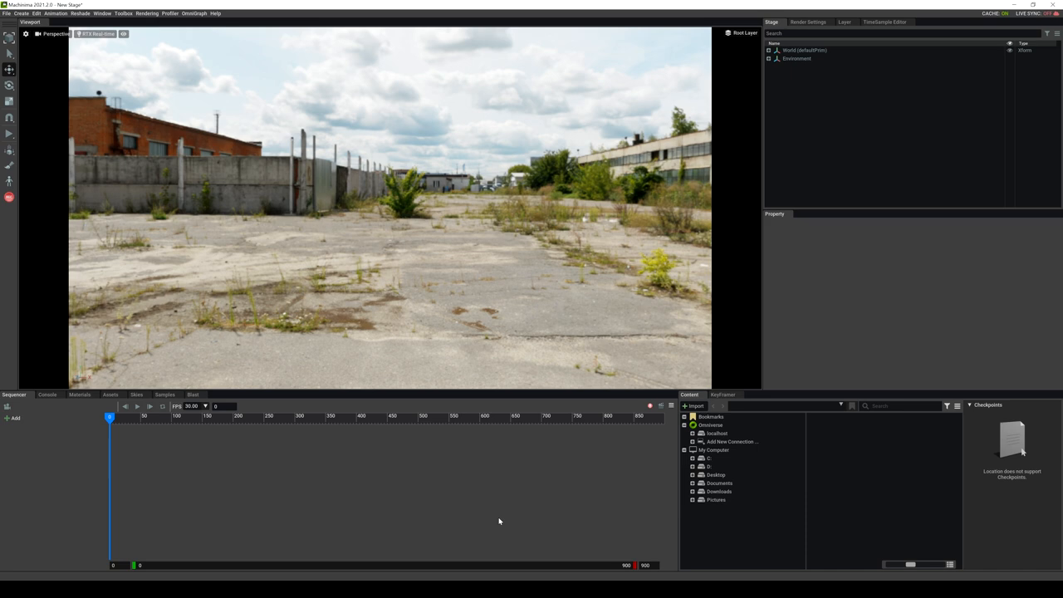
Step: Browse to NVIDIA_Sol > Characters > Solette and add sol_female.usd to the sequencer
left_click(710, 424)
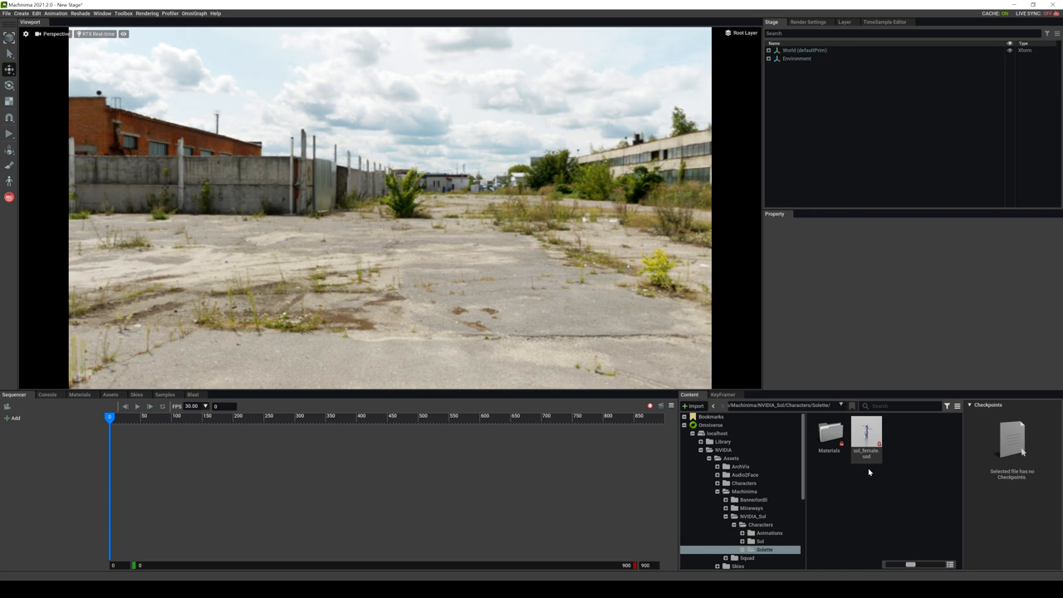
left_click(866, 436)
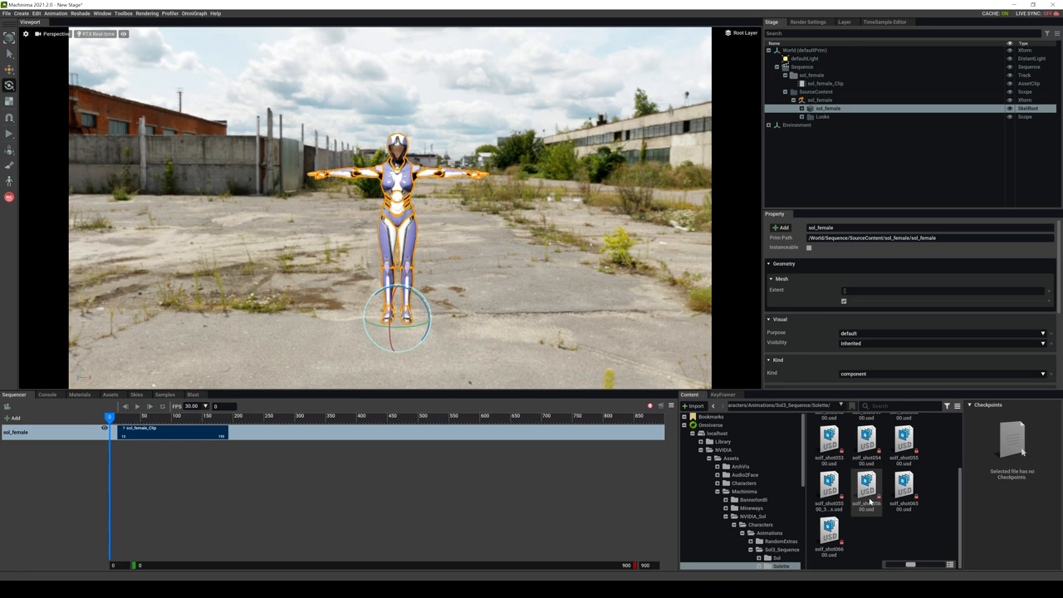
left_click_drag(865, 490, 166, 431)
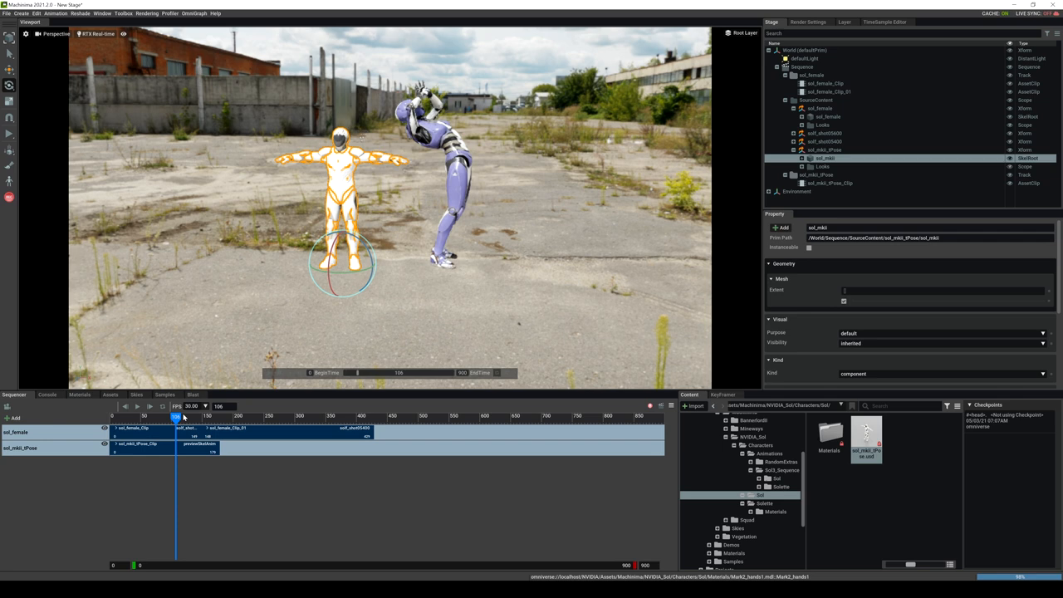
Step: Put SolMkii_Dance_anim on the sol_mkii_tPose track and scrub to preview the dance
left_click_drag(176, 415, 133, 415)
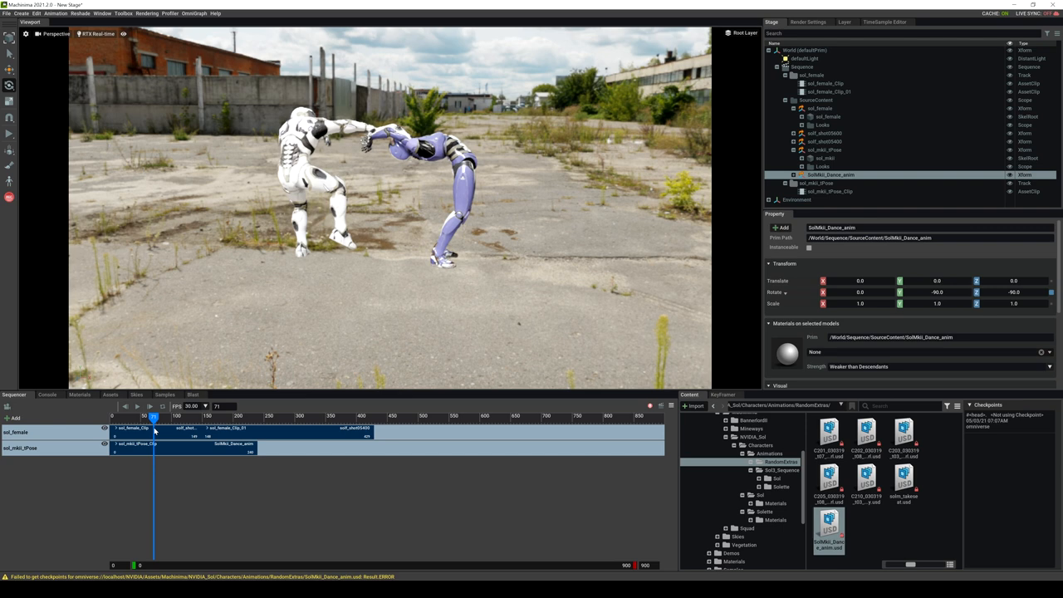
left_click_drag(153, 415, 221, 415)
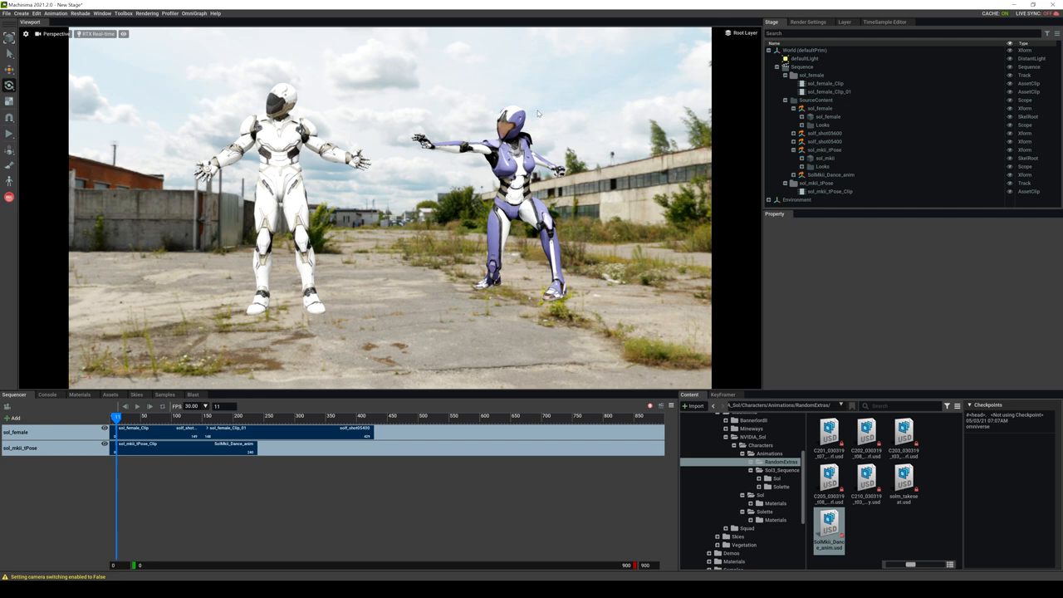
mouse_move(445, 162)
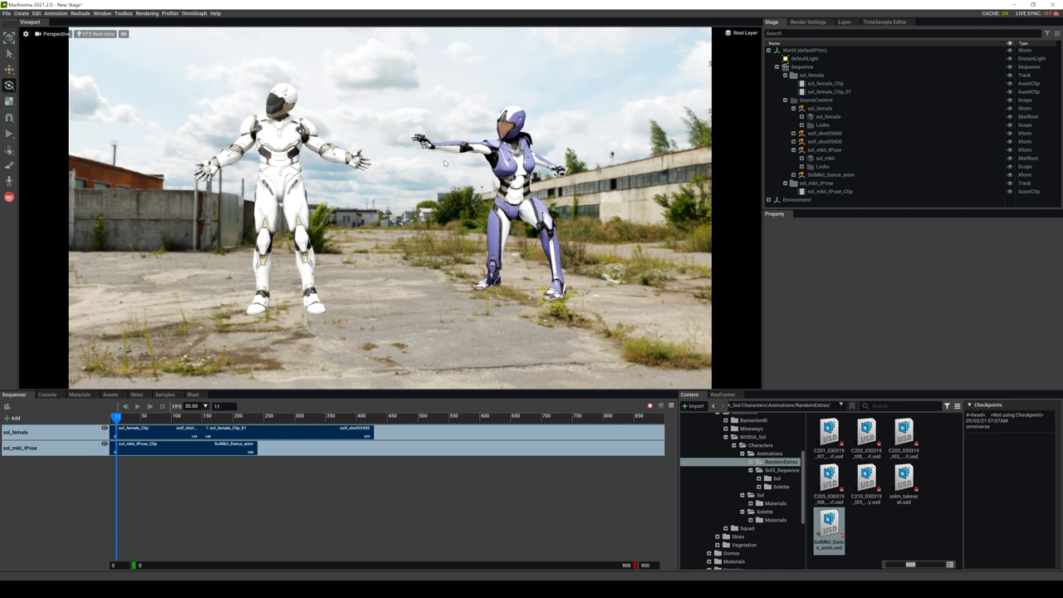
Step: Create a camera from the current view and add it to the sequence as Camera_Shot
left_click(54, 34)
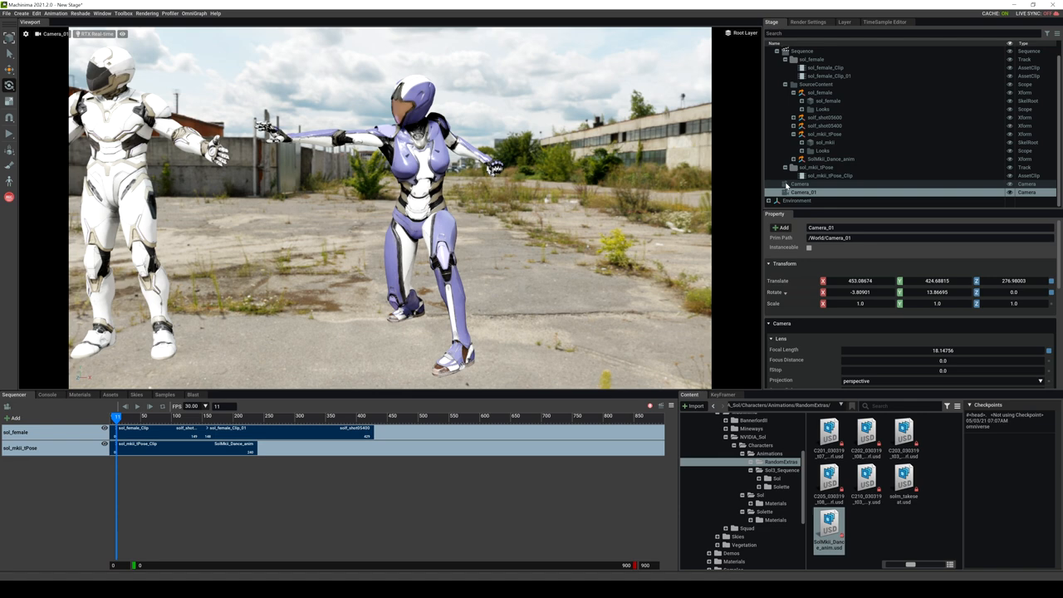
left_click_drag(117, 415, 109, 415)
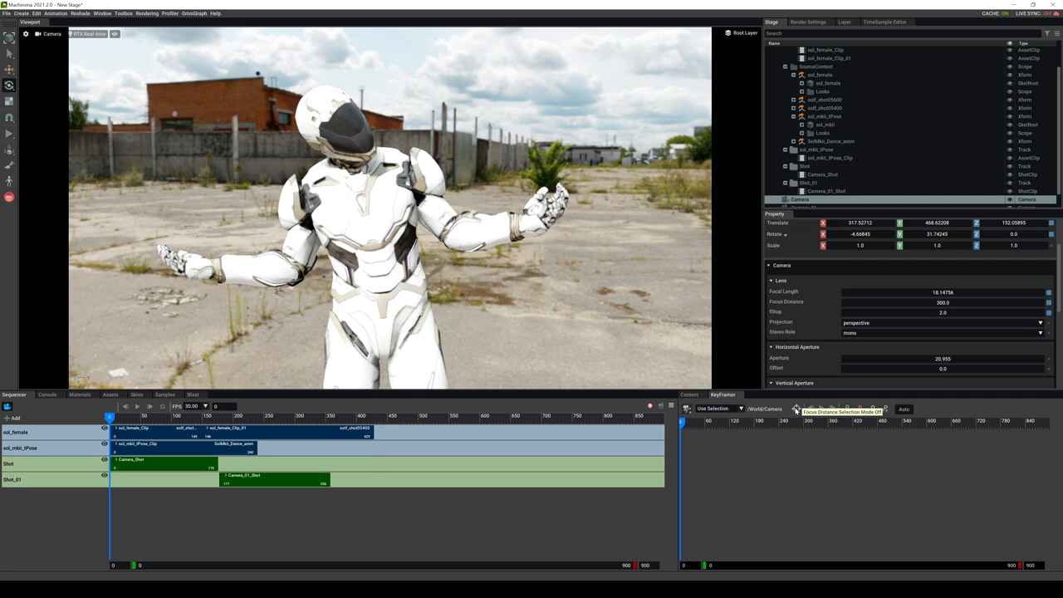
Step: Pick the white Sol character to set camera focus distance to about 171 at f-stop 2.0
left_click(123, 415)
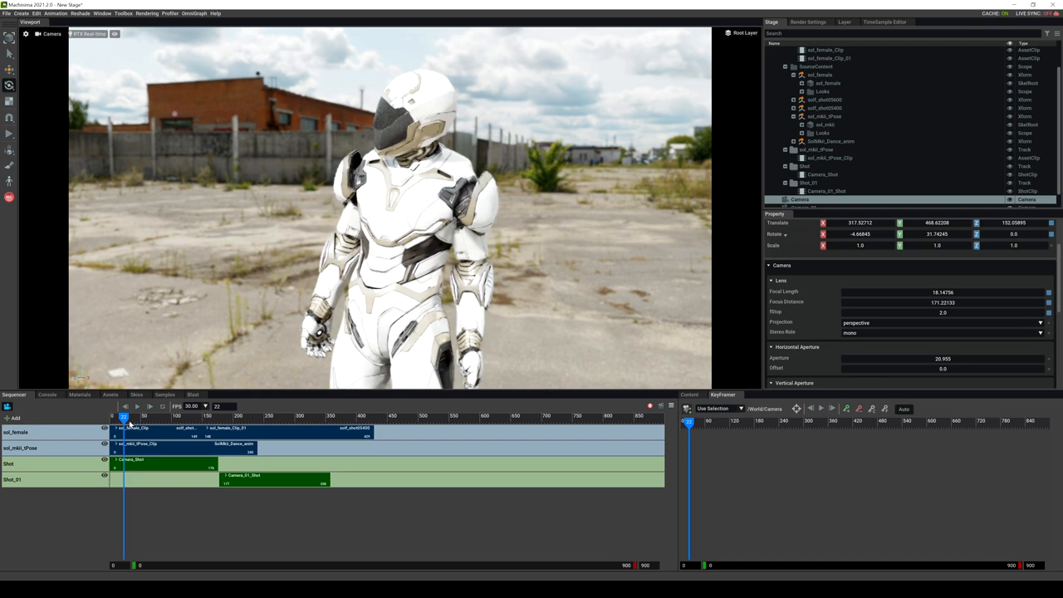